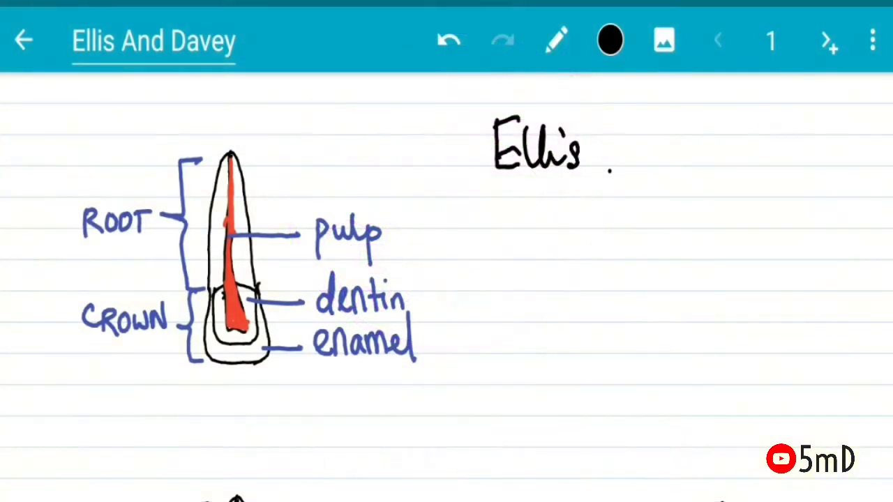
Handwrite the heading 'Ellis & Davey 1960 fracture classif.' at the top of the page.
left_click_drag(593, 160, 733, 147)
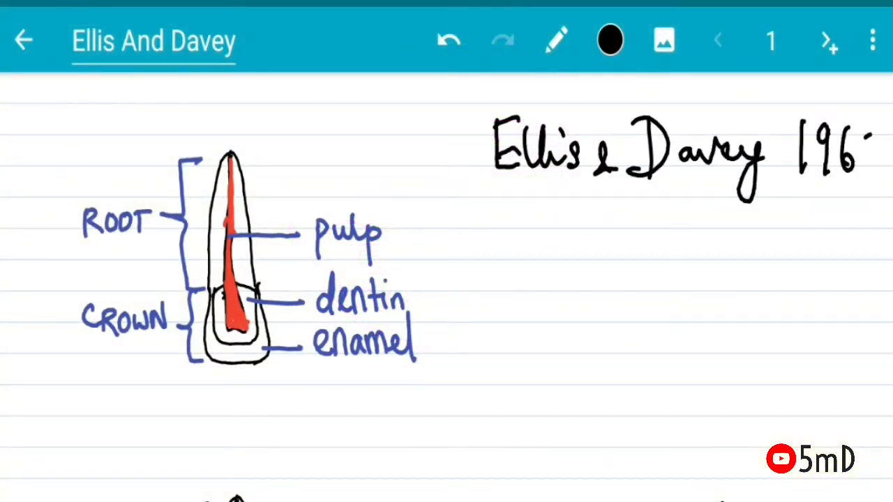
type("fracl")
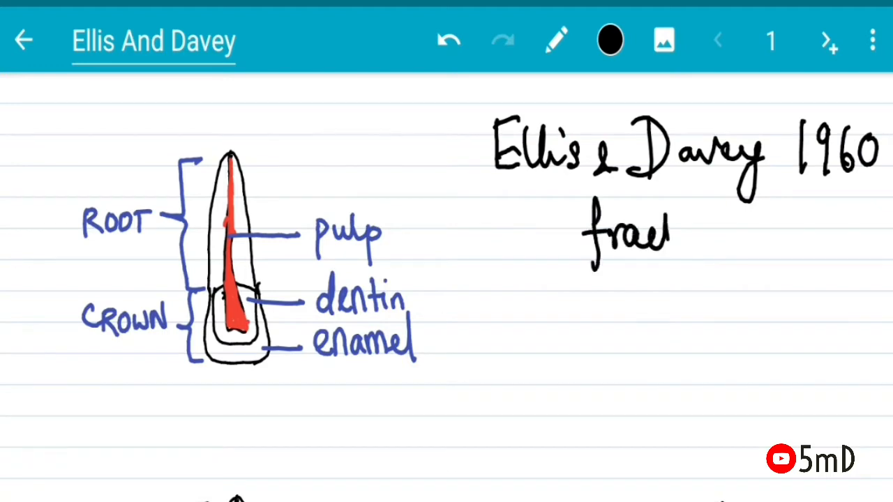
type("fracture cl.")
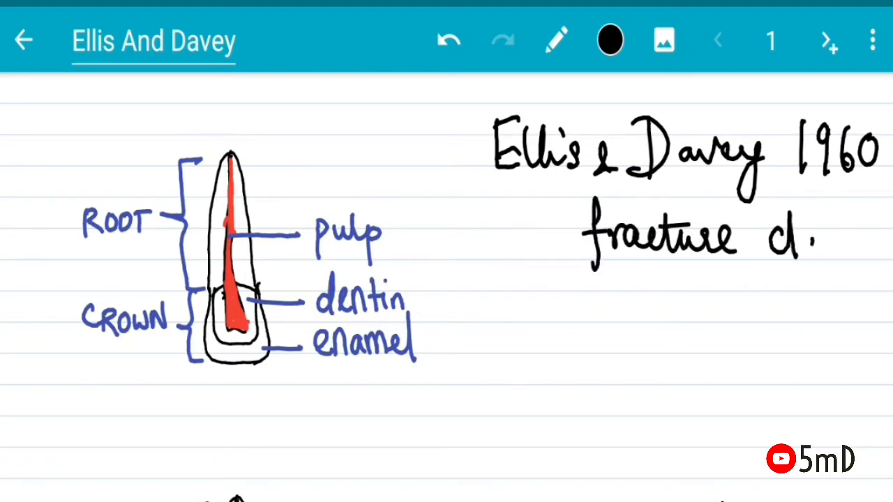
type("classif.")
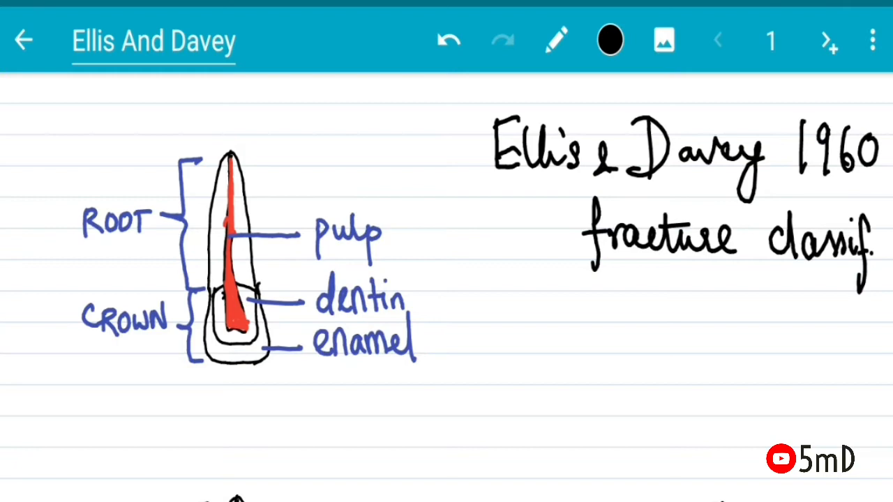
Write 'Class I – enamel' and draw a fracture line across the tooth's enamel tip.
left_click_drag(495, 349, 524, 321)
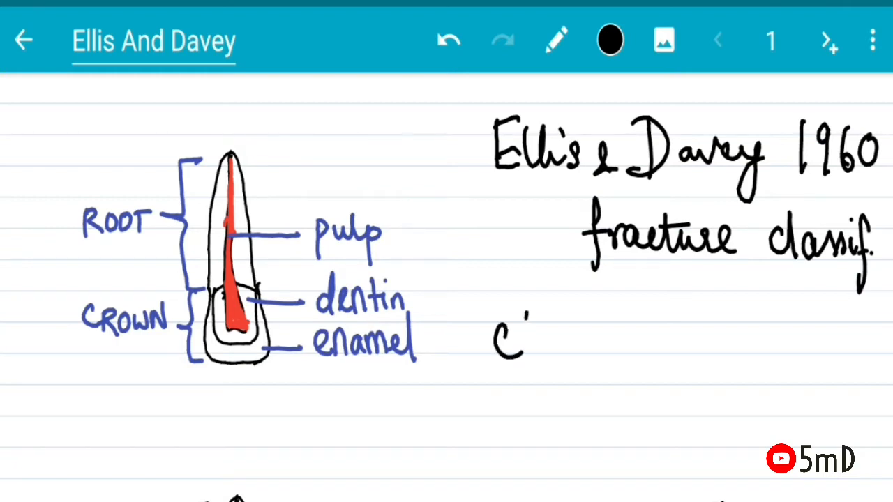
type("lass I")
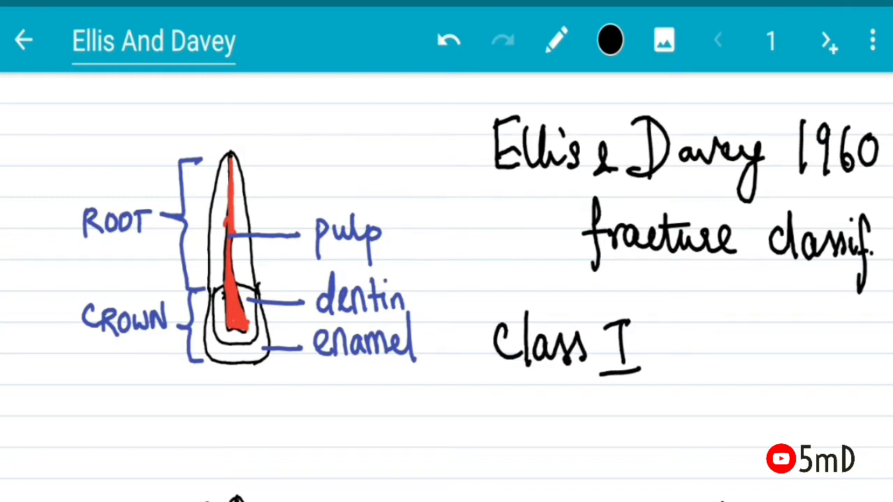
left_click_drag(217, 388, 279, 342)
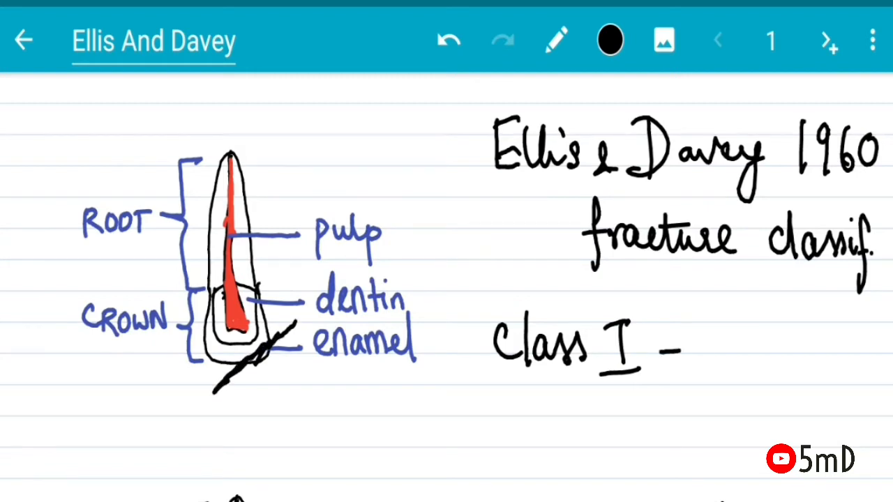
type("enamel")
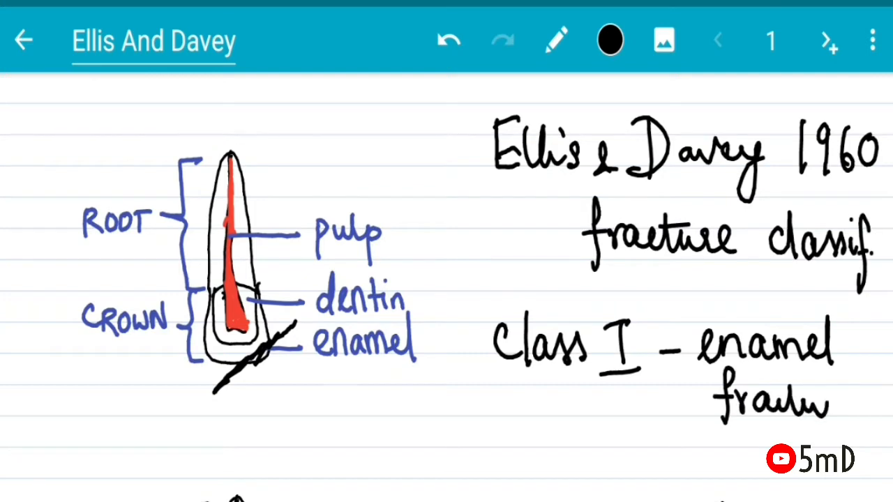
Beside the second tooth, write 'Class II – enamel + dentin fract' as its description.
scroll("down", 3)
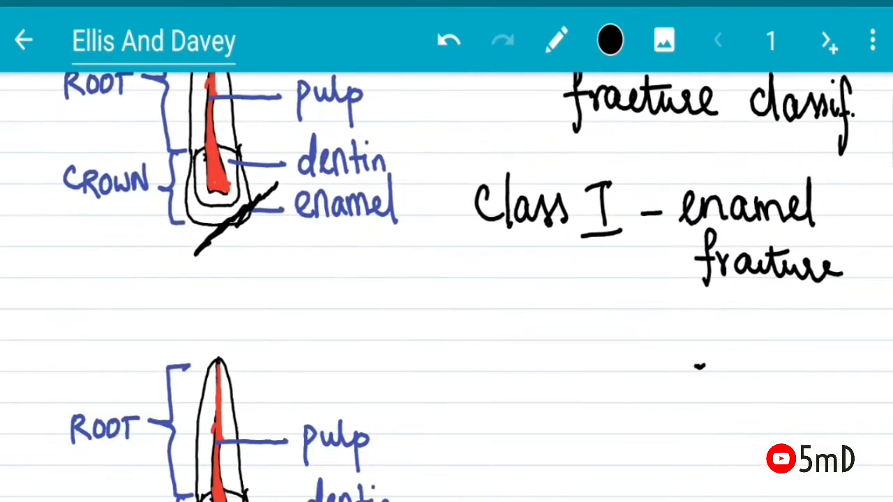
scroll("down", 3)
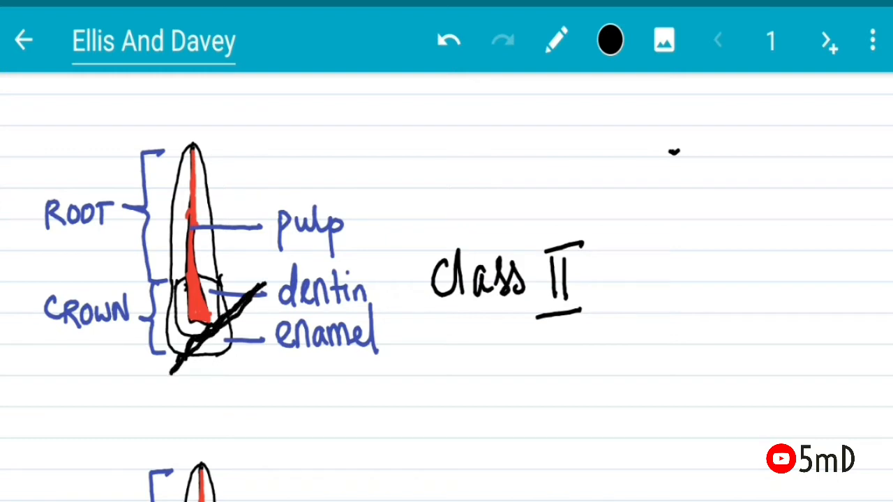
left_click_drag(600, 289, 628, 288)
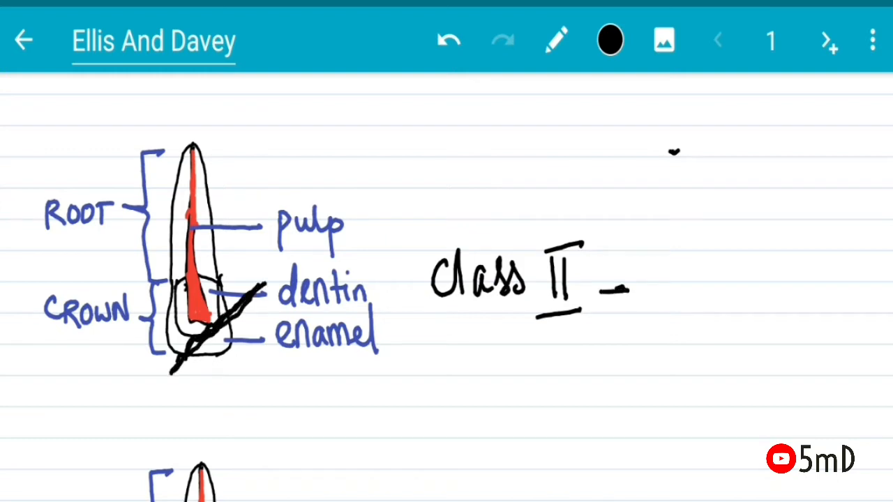
left_click_drag(659, 272, 681, 293)
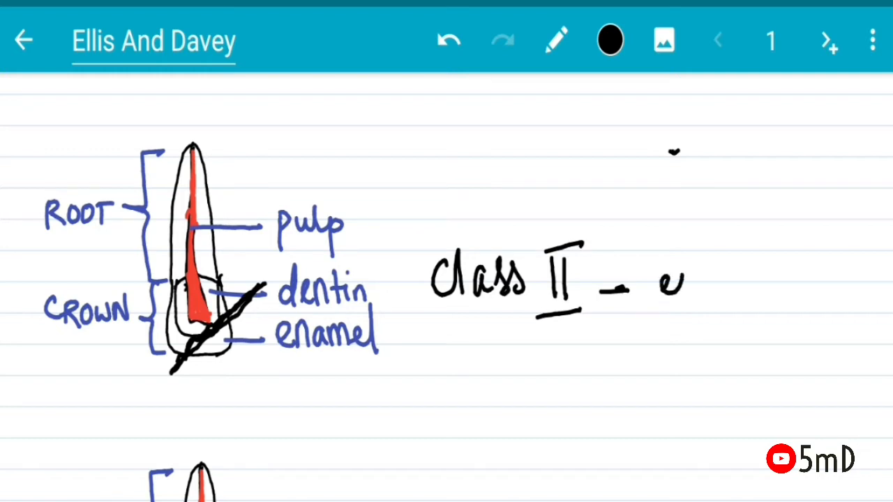
left_click_drag(670, 286, 845, 293)
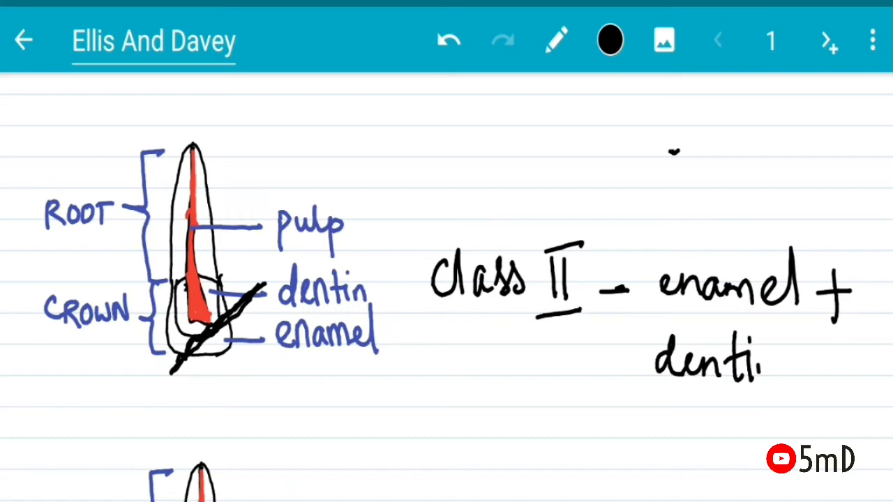
type("fracture")
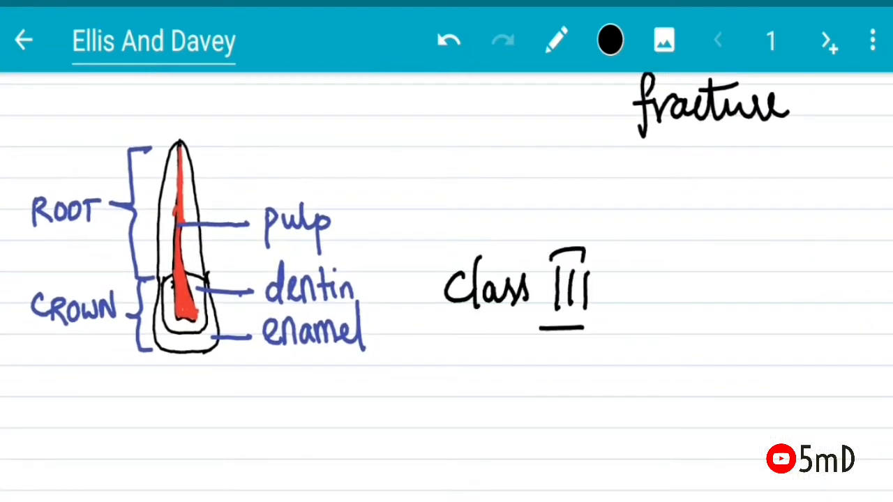
Draw a jagged fracture through the third tooth's crown and write 'enamel + dentin + pulp' for Class III.
left_click_drag(142, 356, 262, 272)
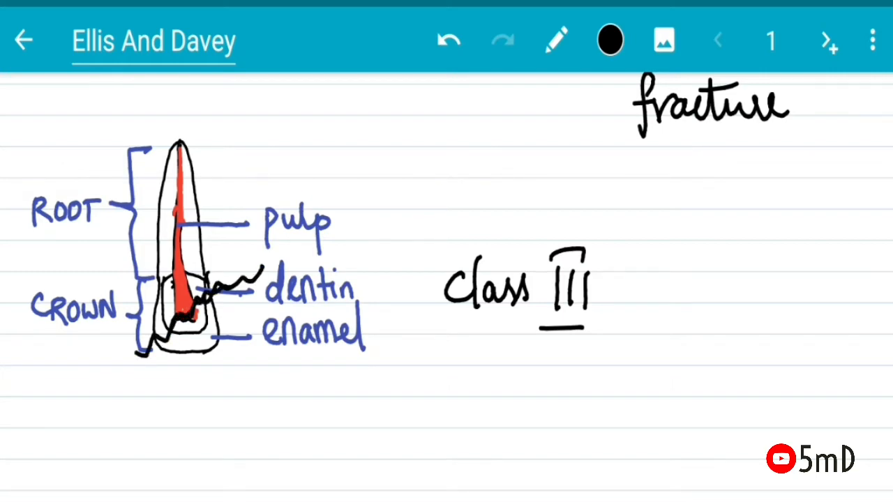
left_click_drag(404, 374, 422, 375)
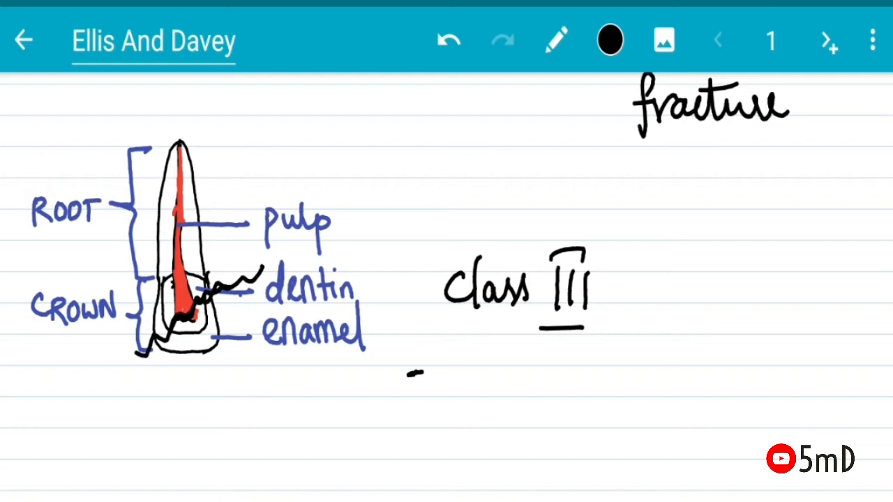
left_click_drag(447, 384, 558, 384)
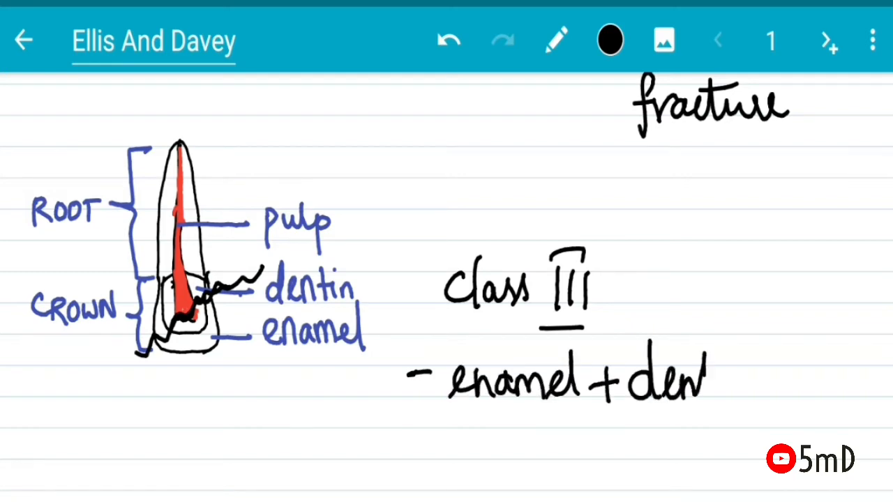
type("tin + pu")
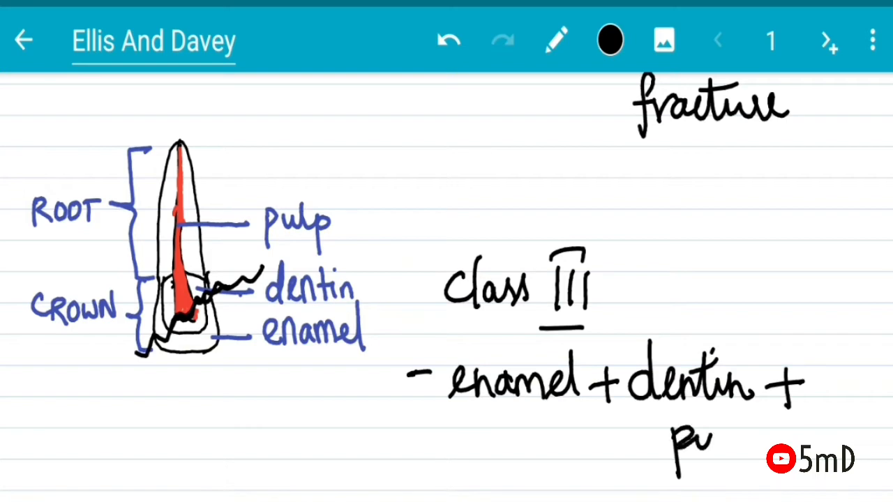
type("pulp")
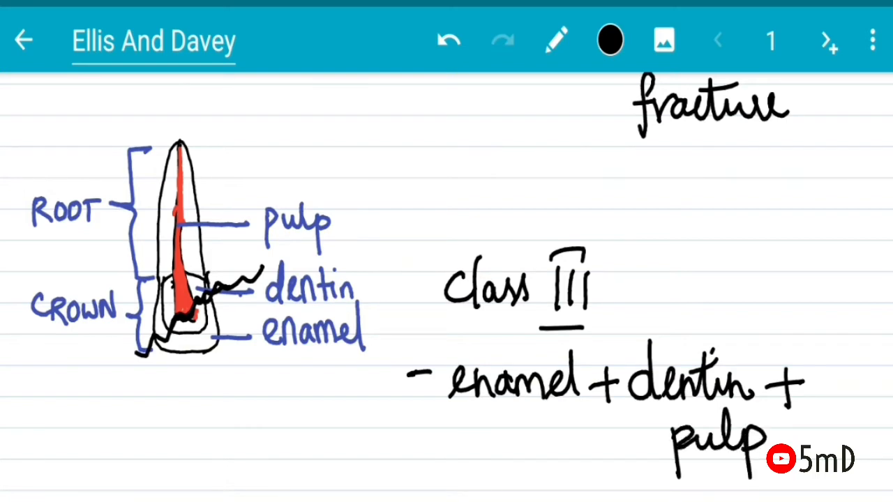
scroll("down", 3)
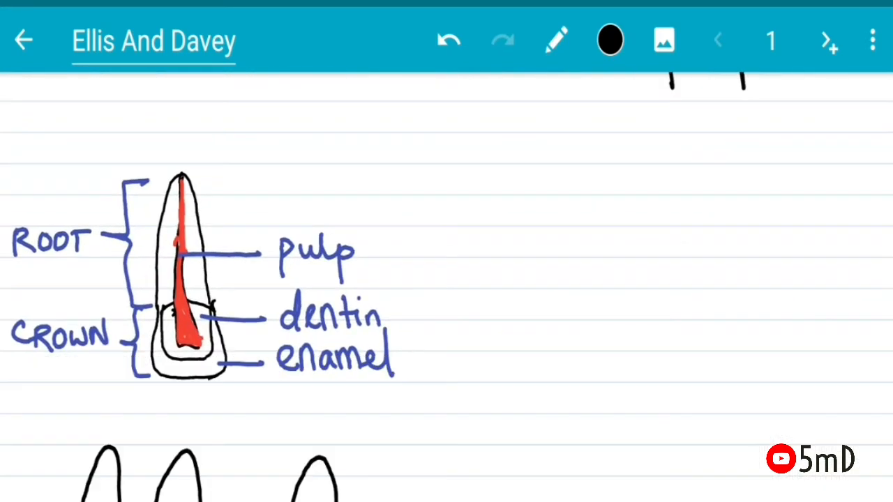
scroll("down", 3)
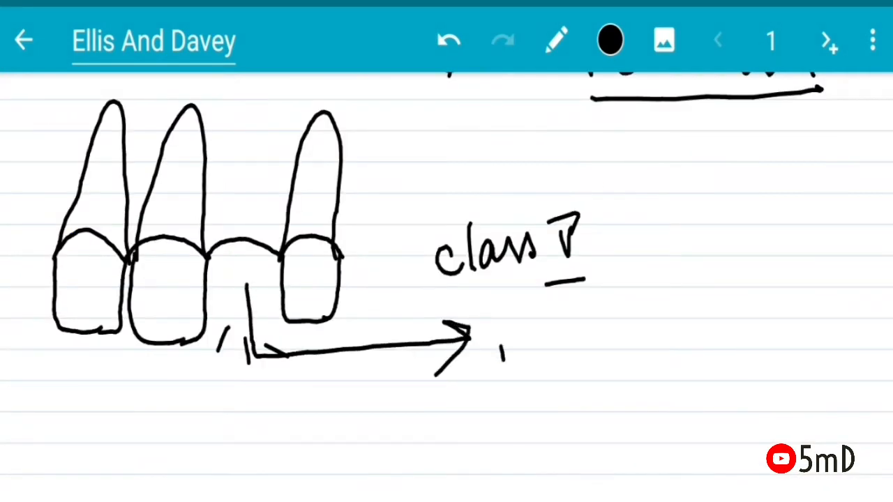
Write 'missing' beside Class V, correct the Avulsion spelling, and move down for the next sketch.
type("missing!")
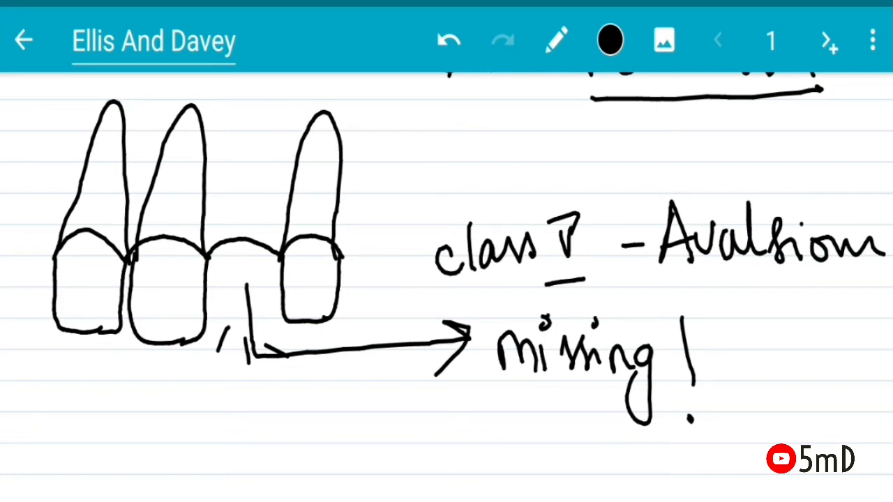
left_click(450, 39)
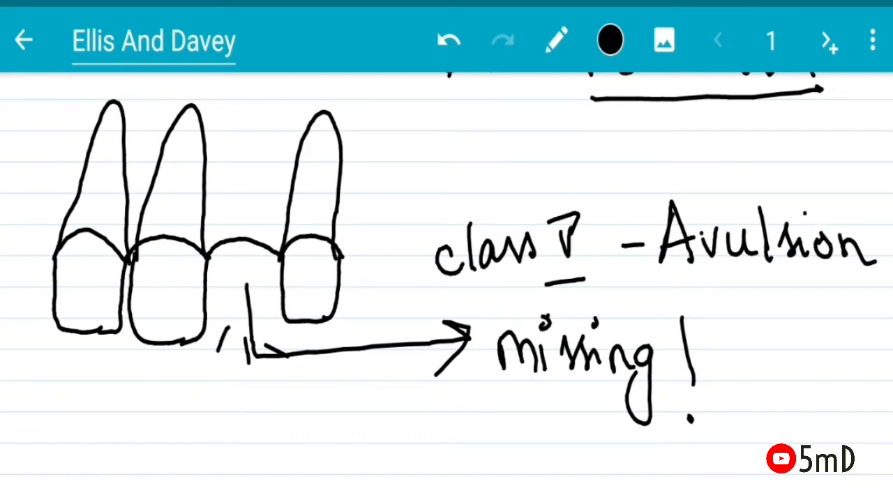
scroll("down", 3)
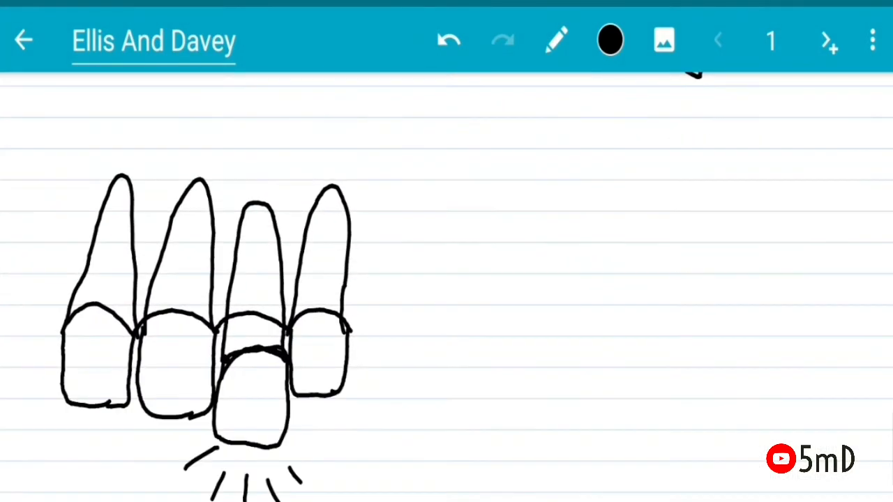
Write Class VII linked to 'Displacement without fracture', arrow the teeth to Class VIII, and begin 'Loss o'.
left_click_drag(384, 284, 419, 282)
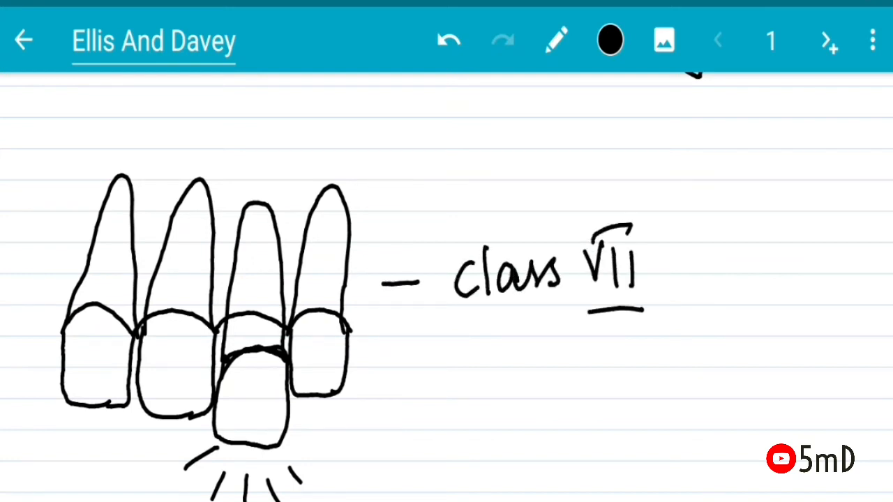
left_click_drag(252, 237, 481, 165)
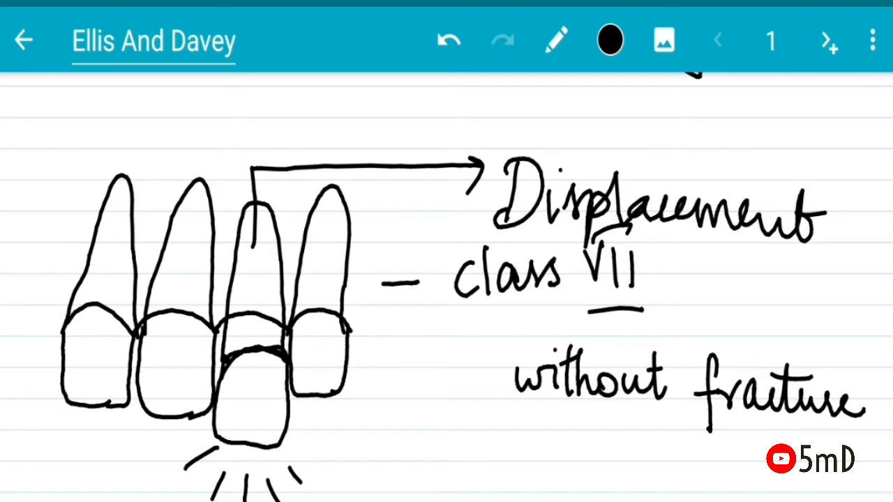
scroll("down", 3)
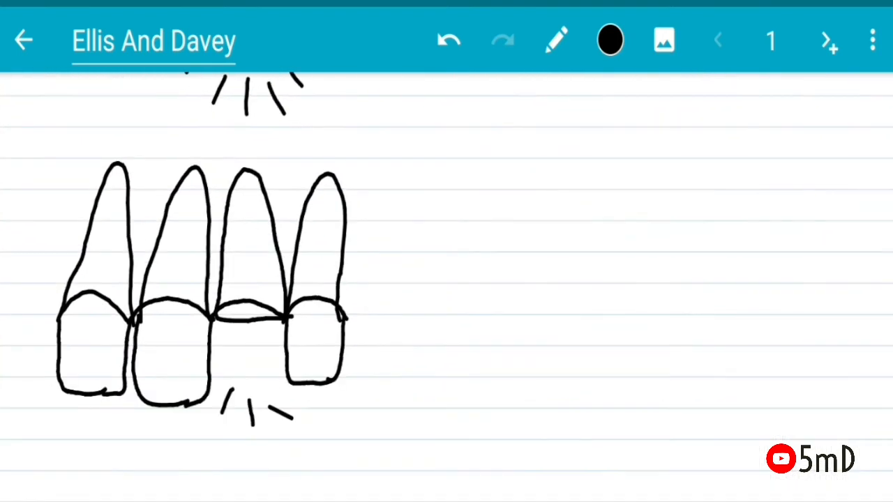
left_click_drag(263, 360, 519, 342)
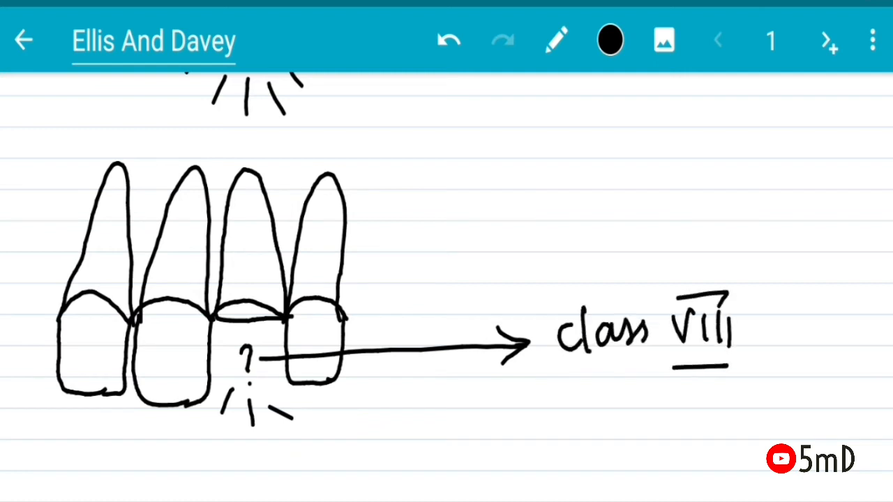
type("Loss o")
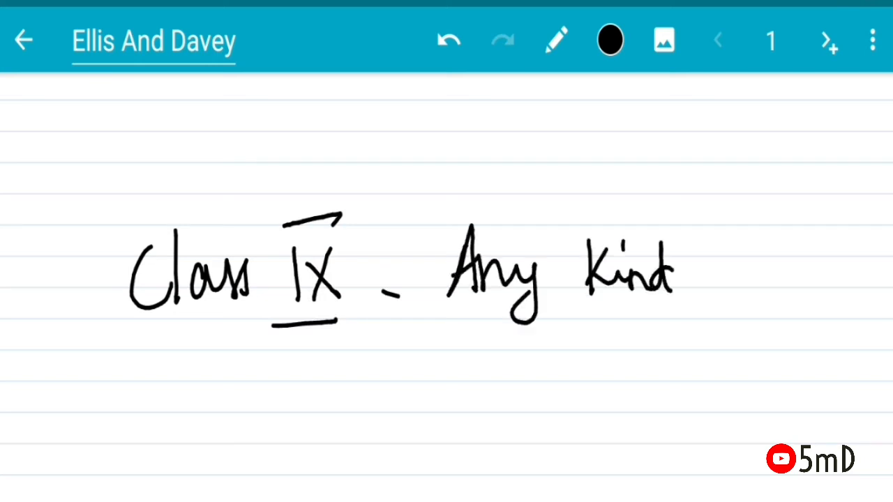
Finish Class IX as 'of trauma to DECIDUOUS TEETH'.
left_click_drag(691, 265, 607, 370)
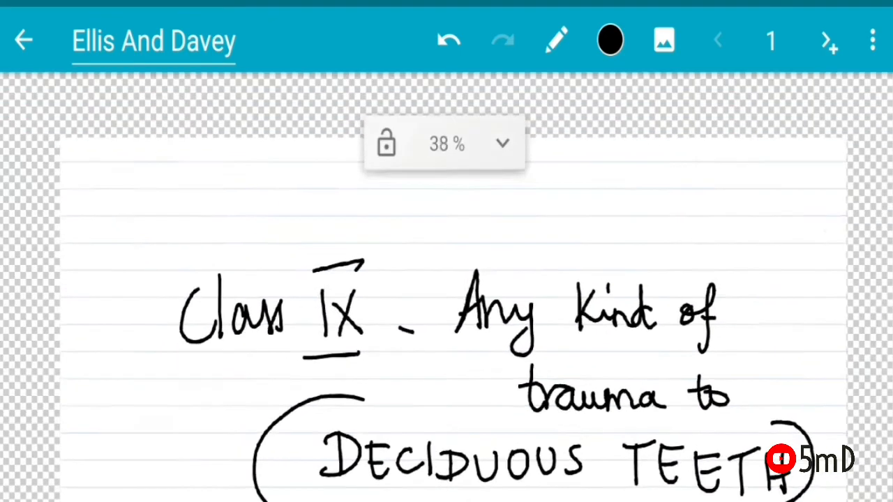
scroll("down", 3)
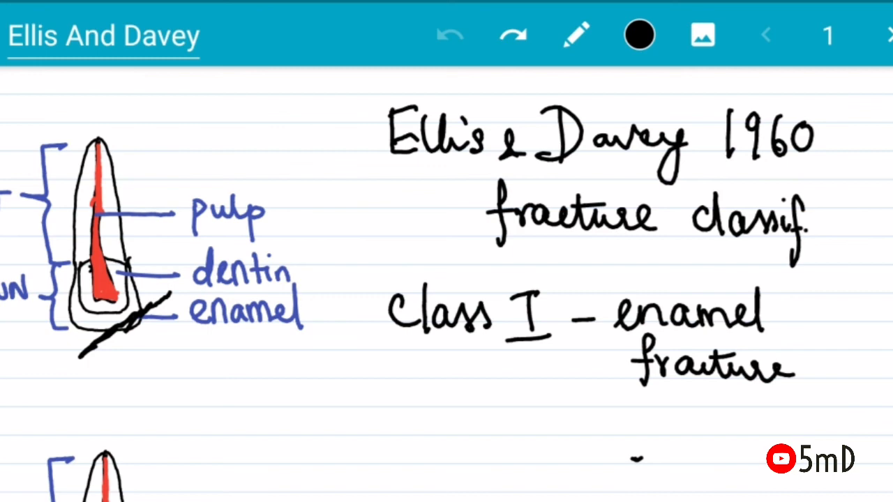
scroll("down", 3)
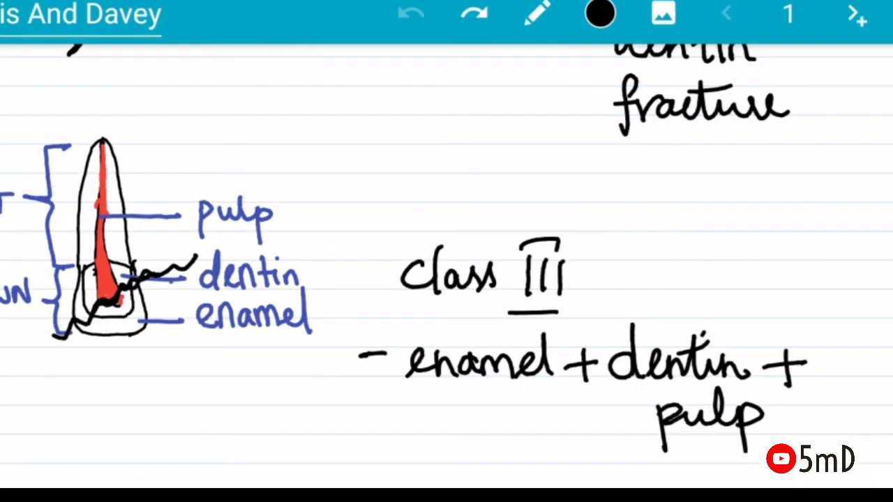
scroll("down", 3)
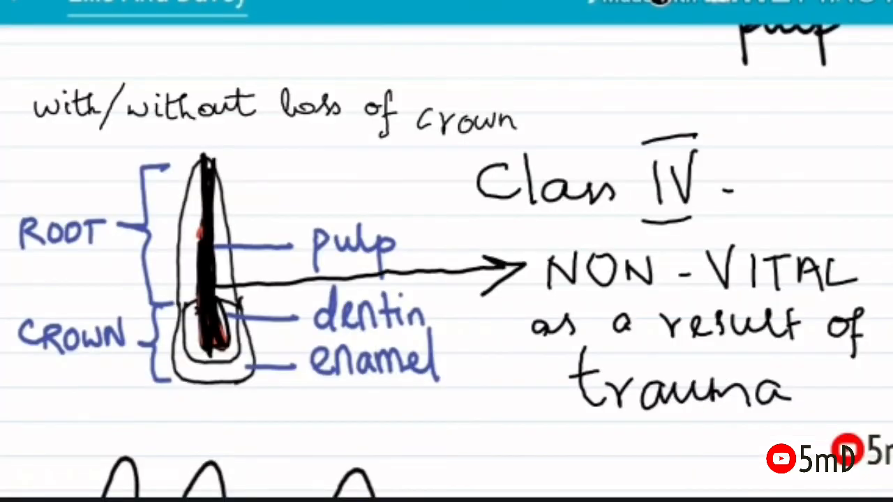